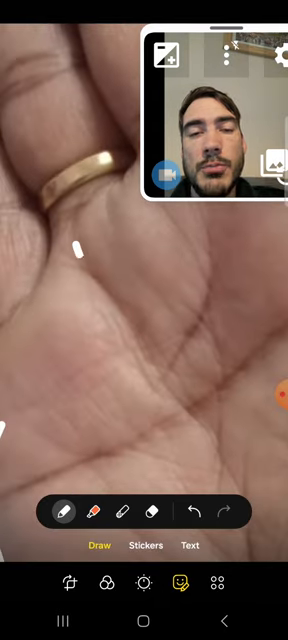
Draw a trial long white line across the palm, remove it, and make short test strokes
drag(84, 254, 158, 396)
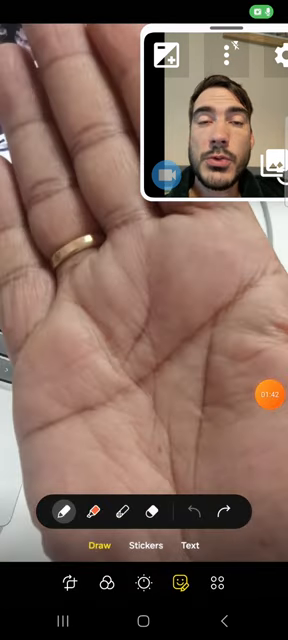
drag(48, 428, 268, 272)
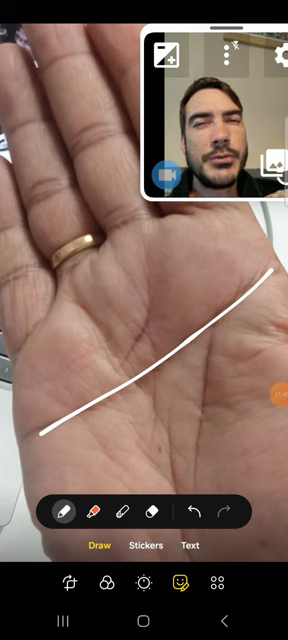
click(198, 512)
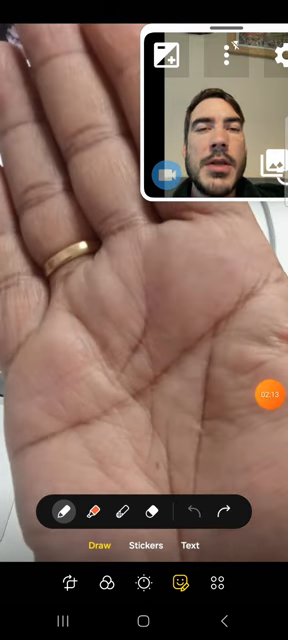
drag(156, 284, 104, 384)
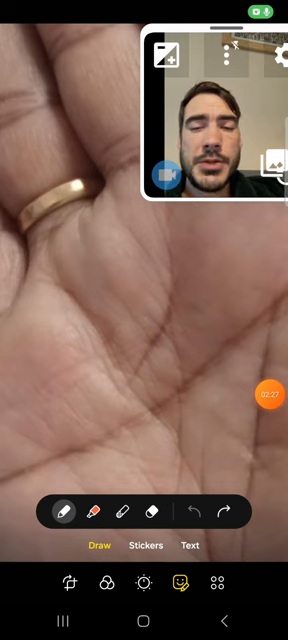
drag(48, 404, 156, 348)
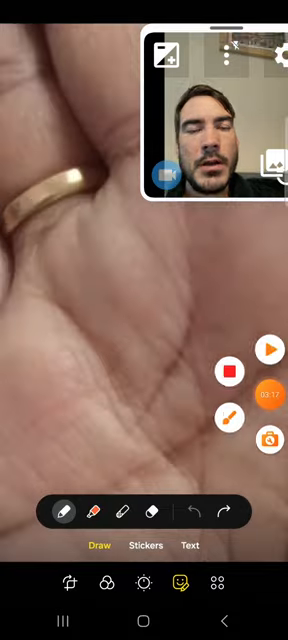
Trace two curved white strokes along the palm lines below the ringed finger
drag(64, 296, 136, 422)
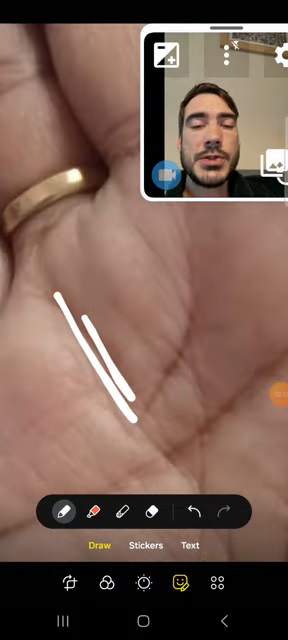
drag(178, 320, 216, 430)
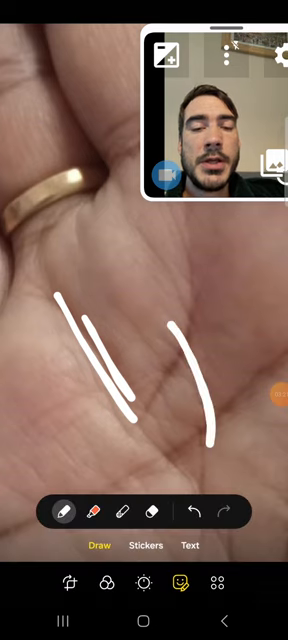